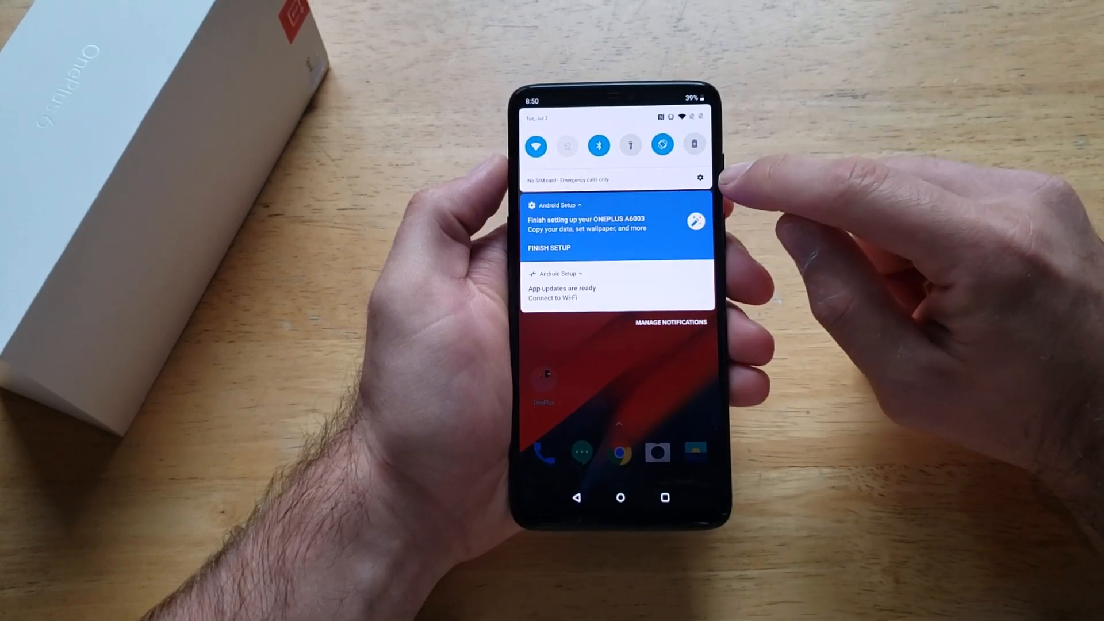
- Go into the phone's Settings toward the Gboard keyboard settings page
click(700, 177)
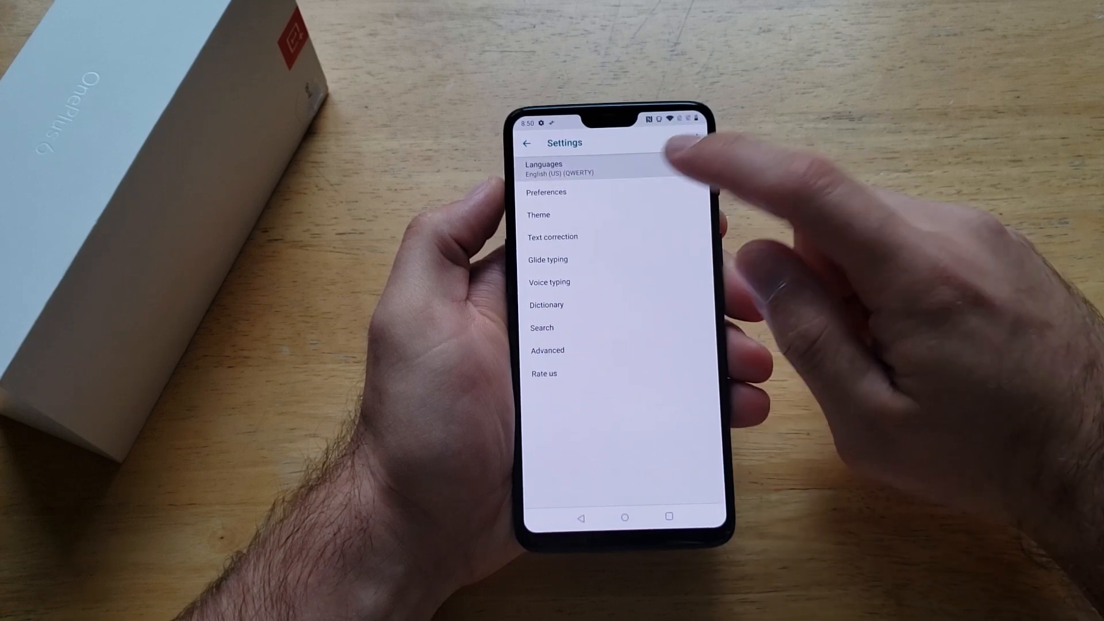
- Bring up Gboard's Add keyboard list and scroll it down to Russian
click(556, 168)
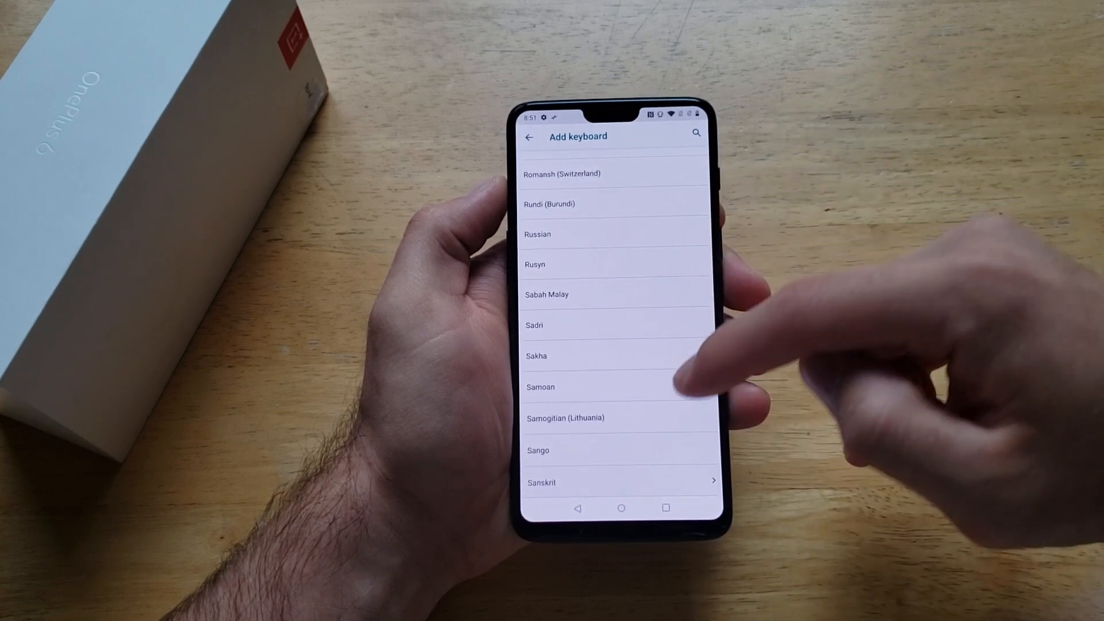
scroll(up, 3)
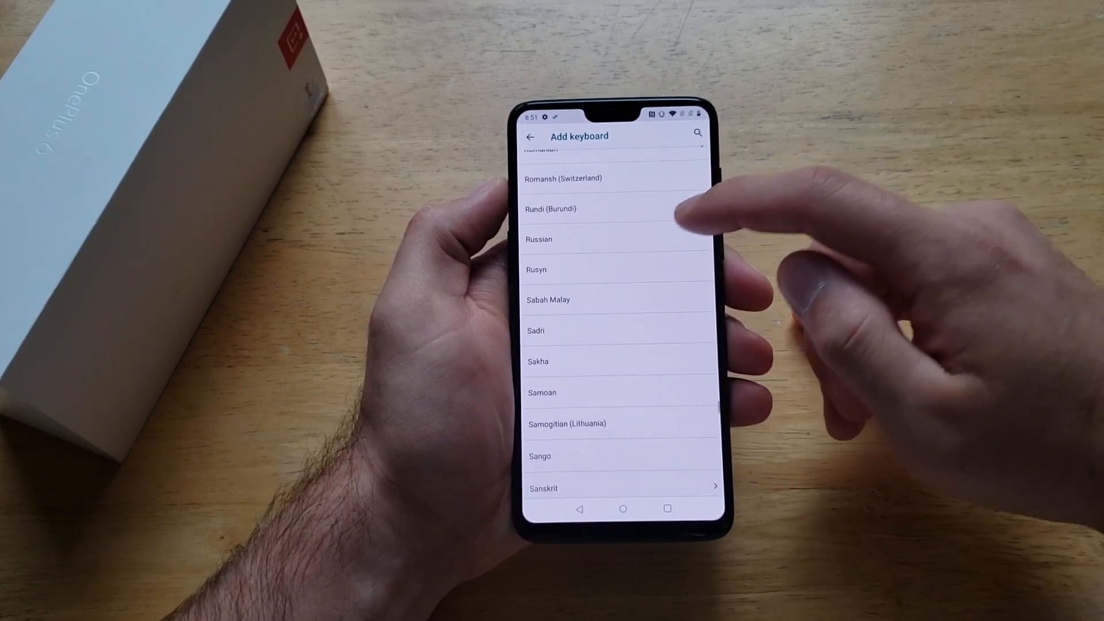
- Add Russian with its default layout so it sits under English (US)
click(539, 240)
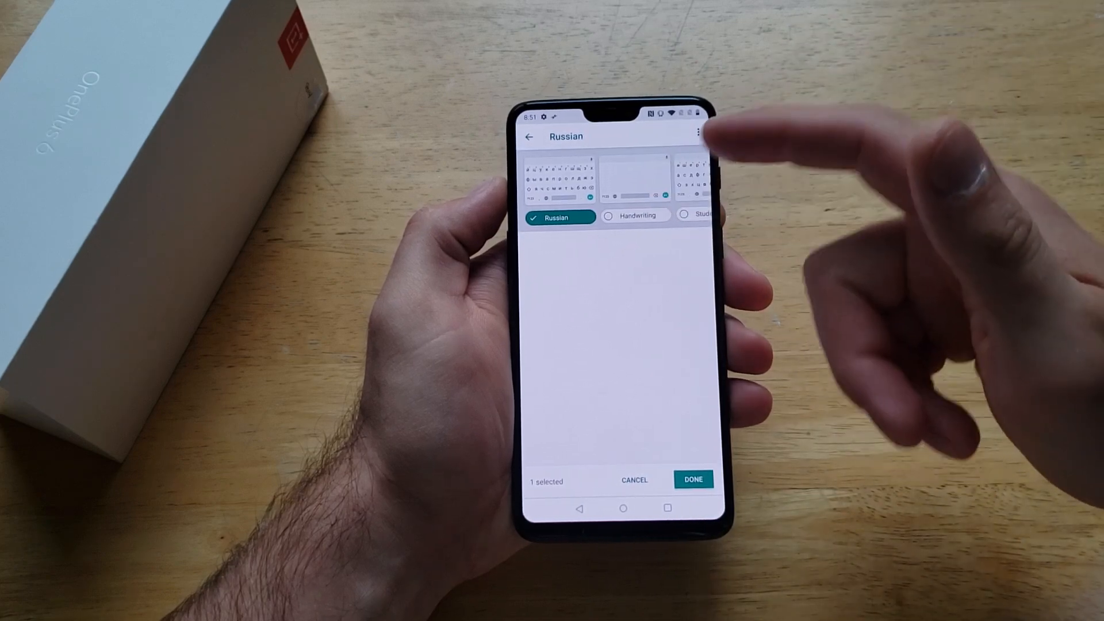
scroll(left, 3)
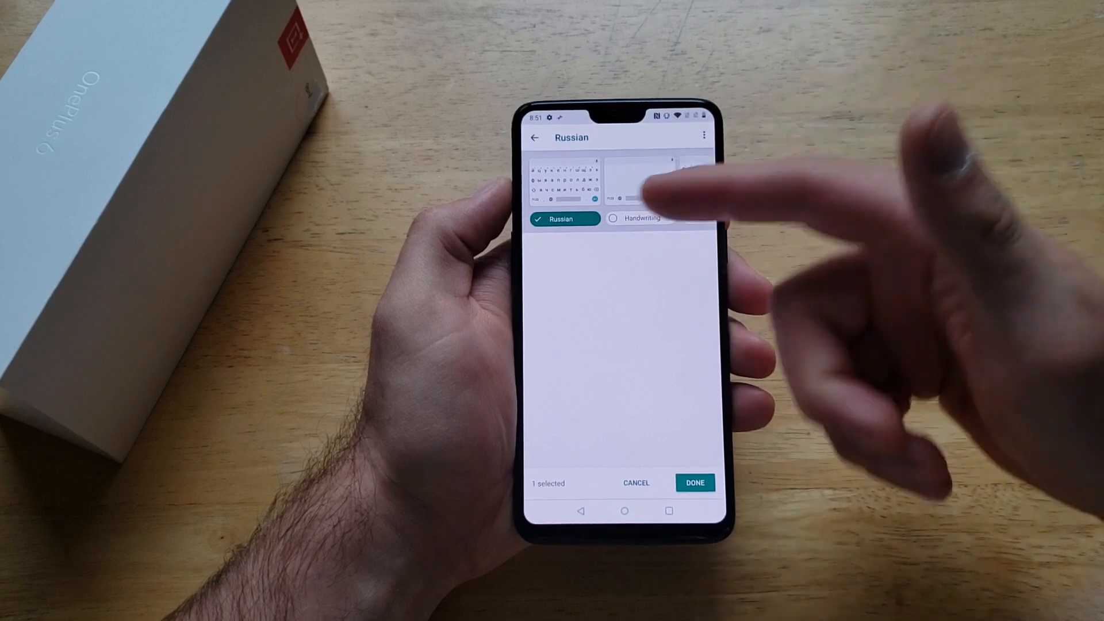
scroll(left, 3)
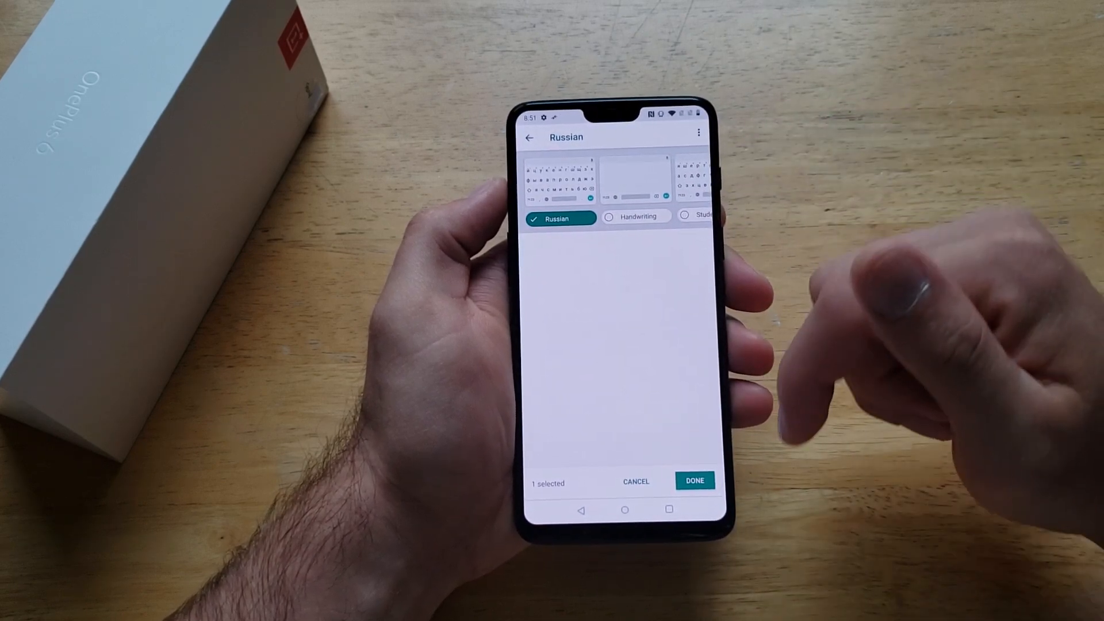
click(695, 481)
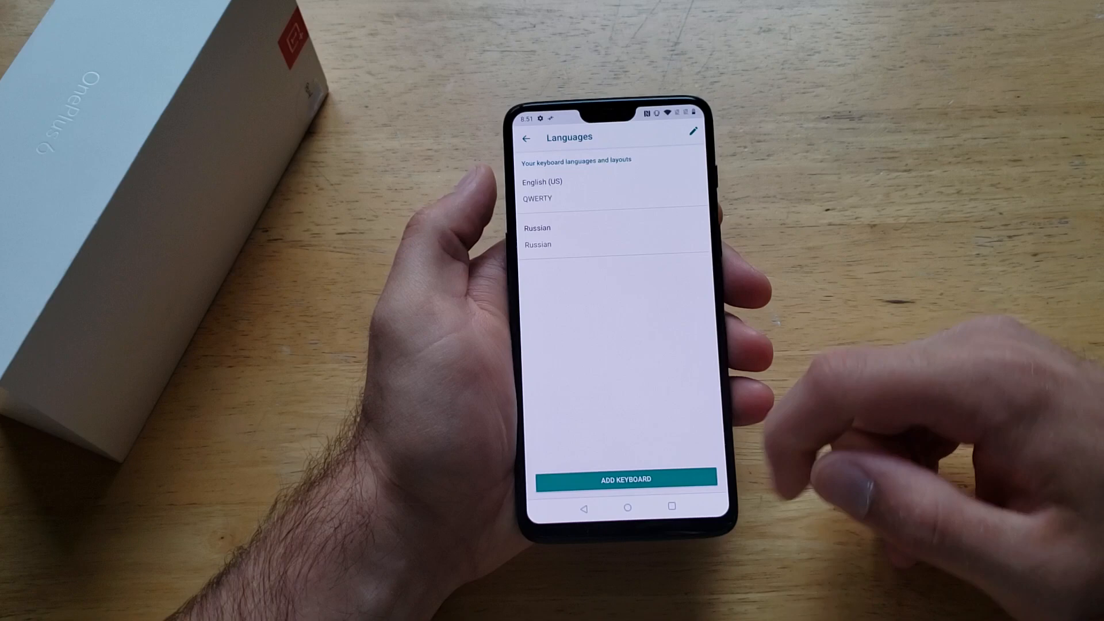
- Switch keyboards with the globe key, then return to the home screen
click(625, 506)
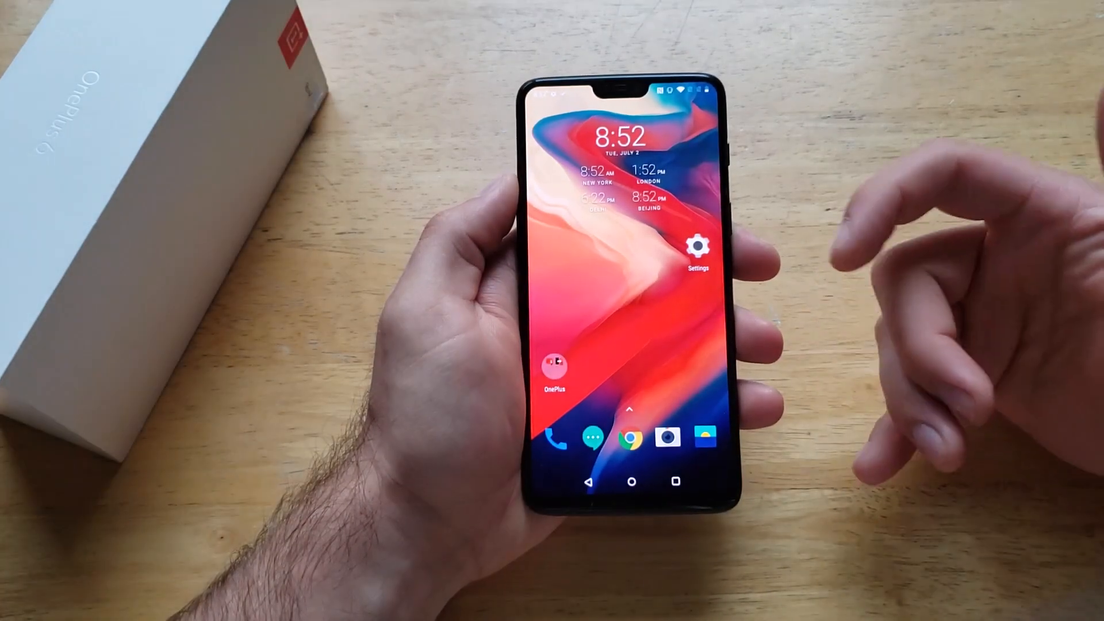
- Reopen Gboard's Languages via Settings > System and delete the Russian keyboard
click(699, 246)
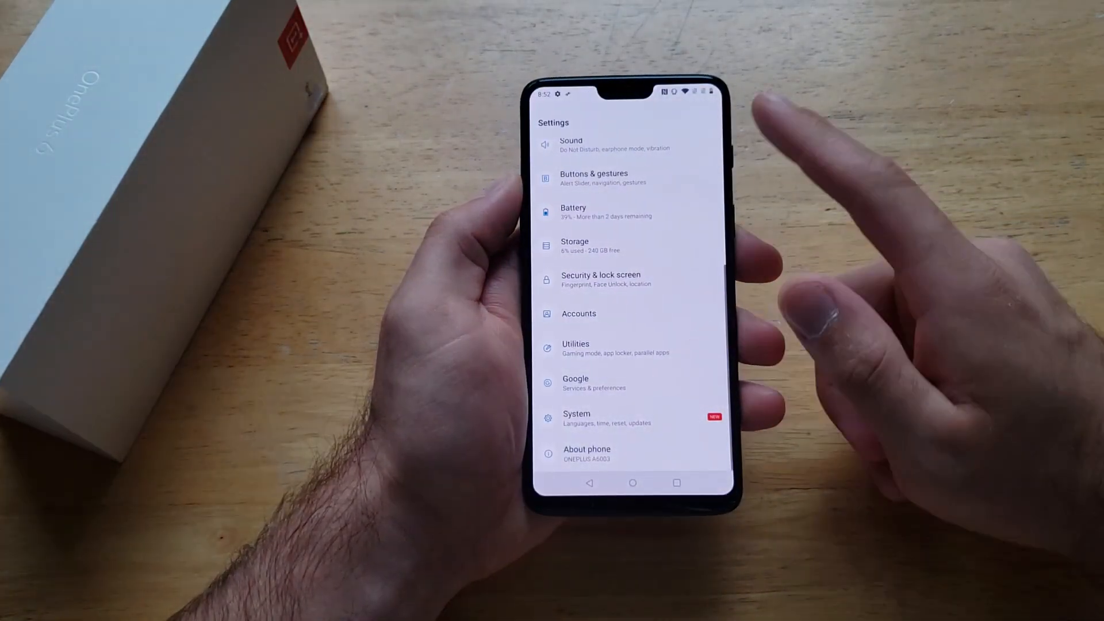
click(577, 418)
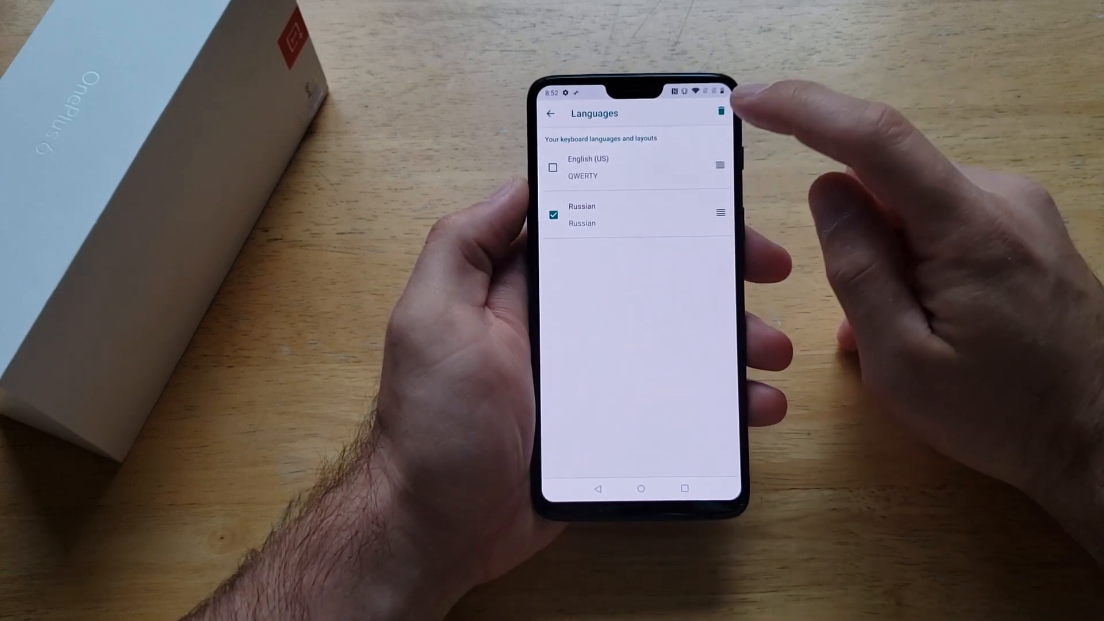
click(639, 488)
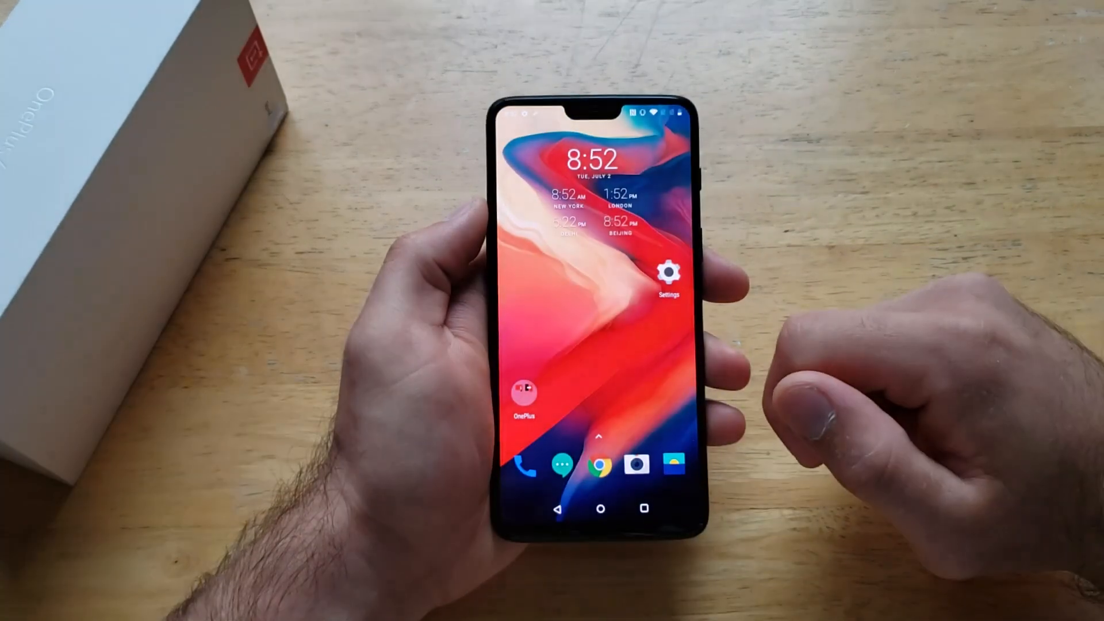